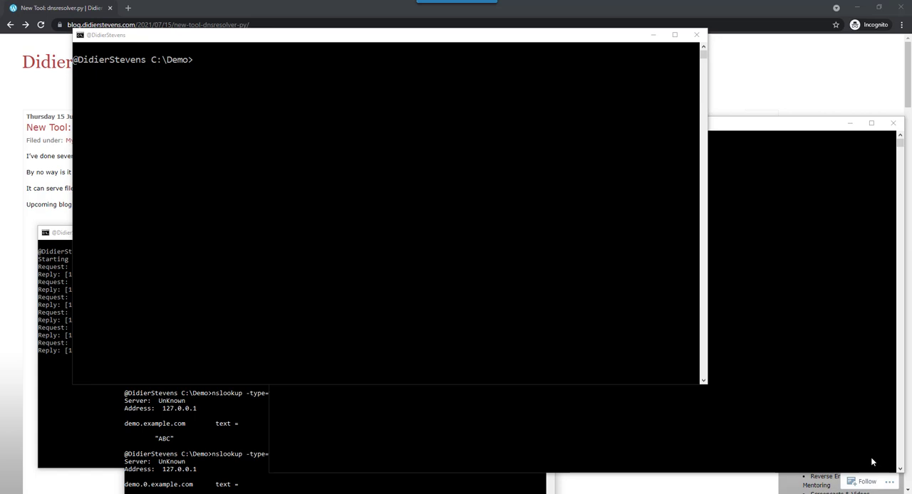
mouse_move(691, 199)
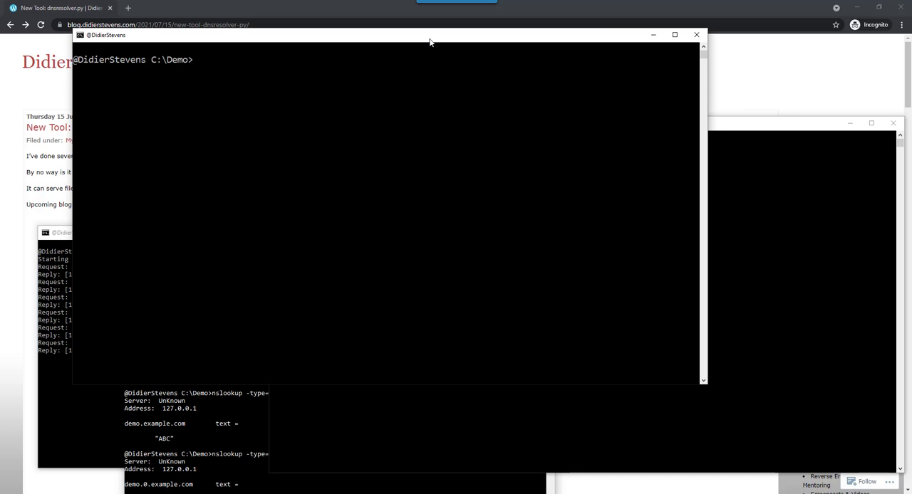
Step: Run the misspelled dsnresolver.py manual command, which fails as not recognized
text(dsnresolver.py -m | more)
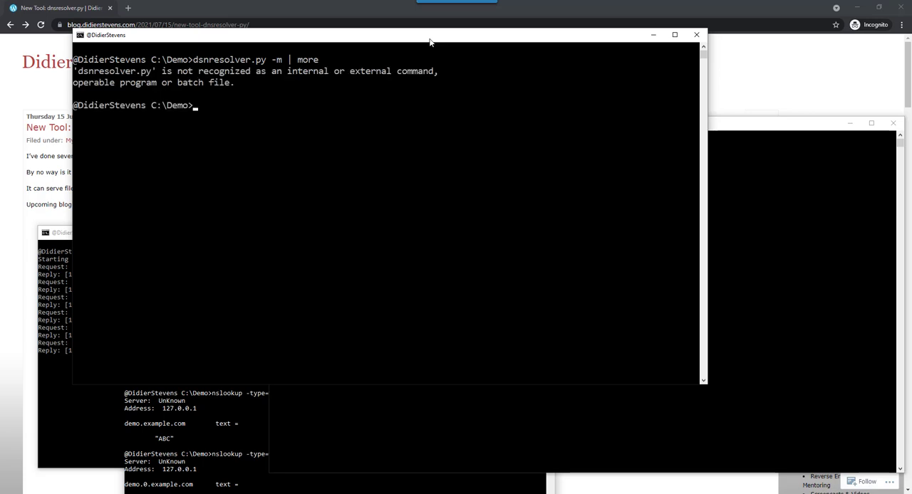
Step: Page the dnsresolver.py -m manual through more, scrolling to the resolve round-robin section
text(dsnresolver.py -m | more)
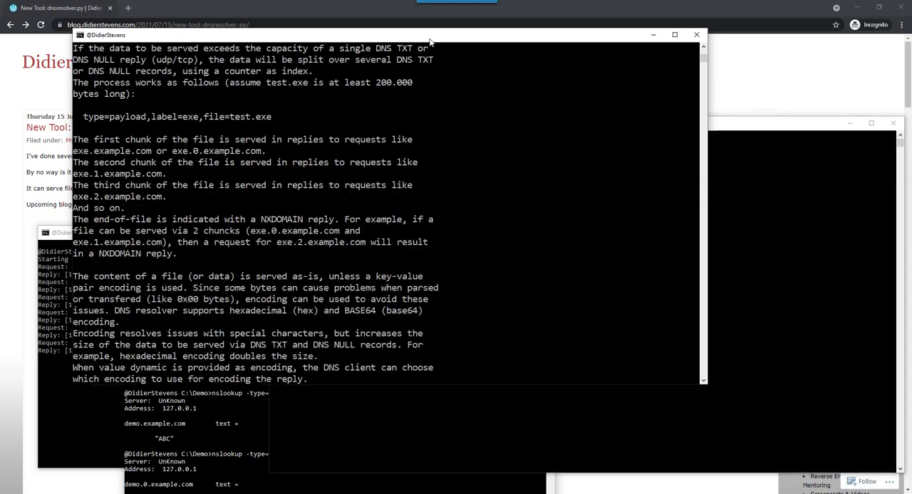
scroll(down, 3)
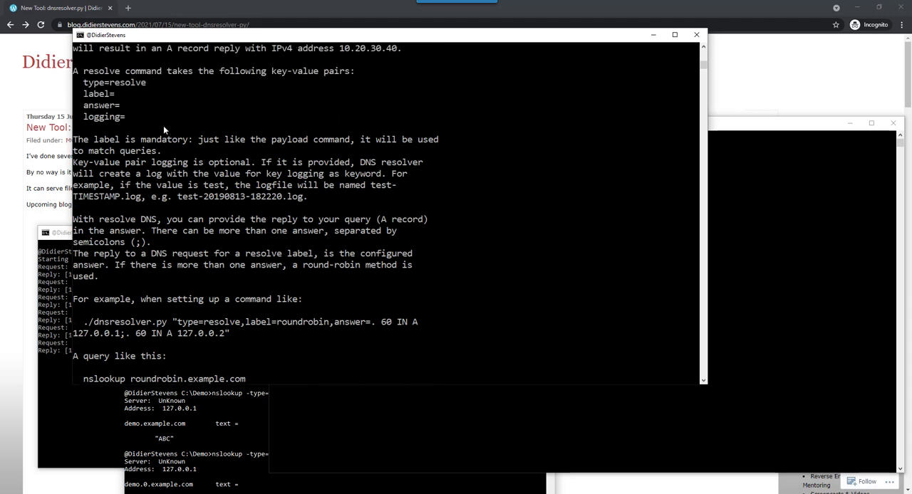
mouse_move(114, 91)
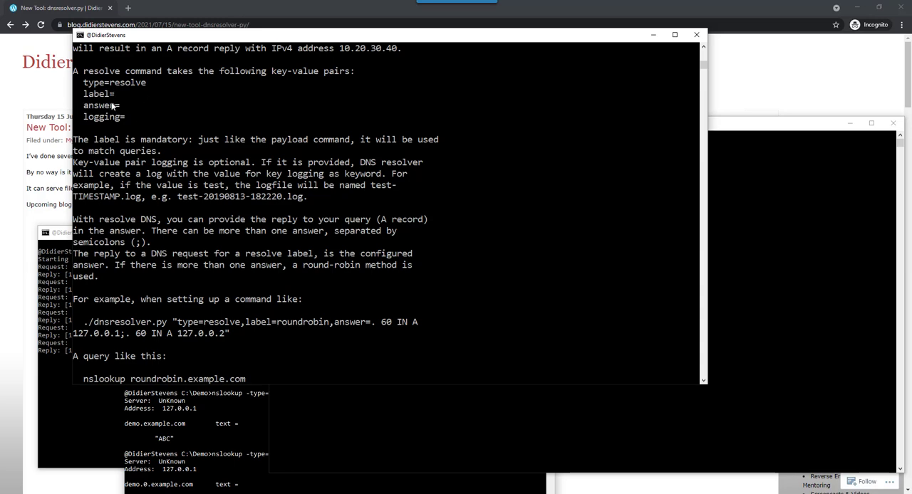
mouse_move(120, 112)
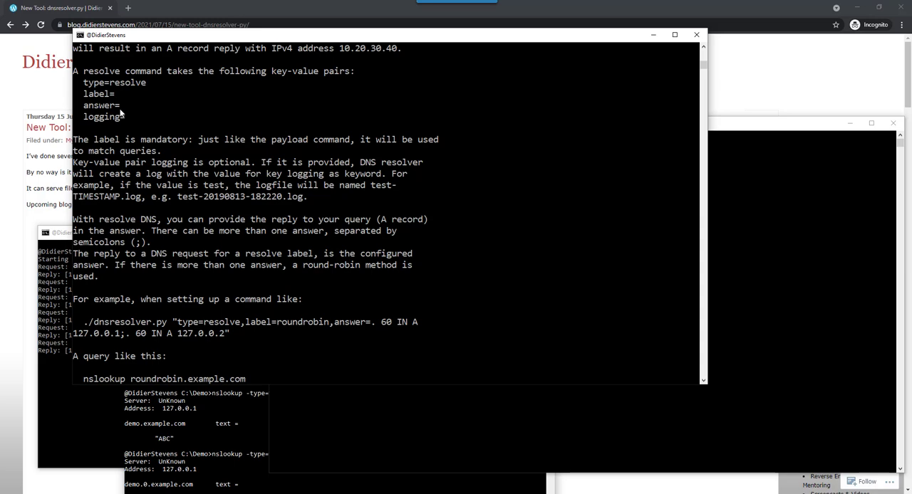
mouse_move(132, 122)
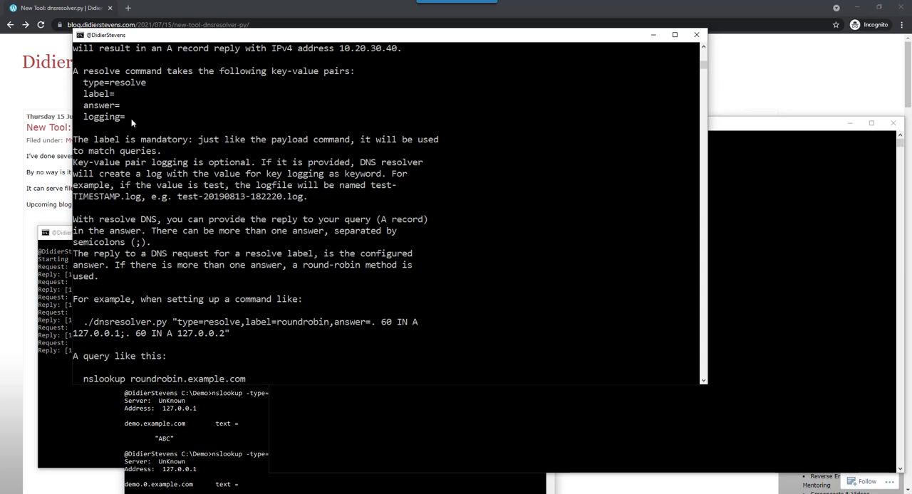
Step: Clear the screen and begin a dnsresolver.py command with type=resolve
text(cls)
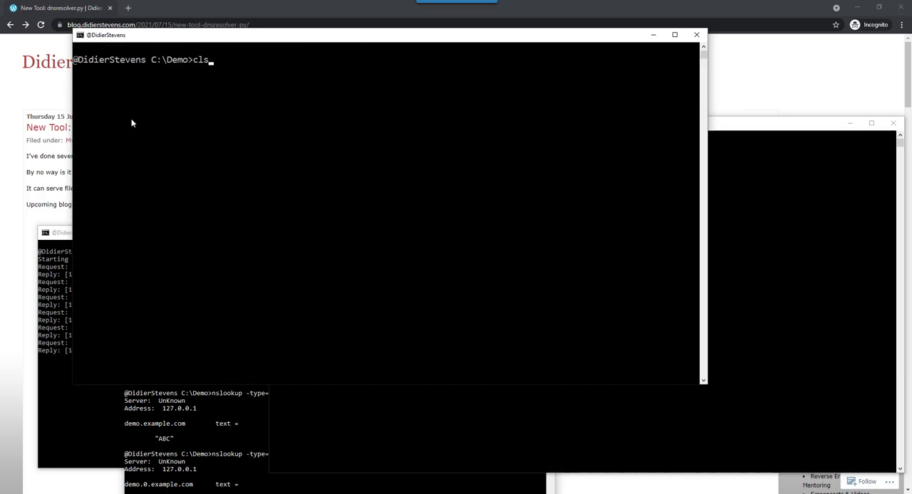
text(dnsresolver.py -m)
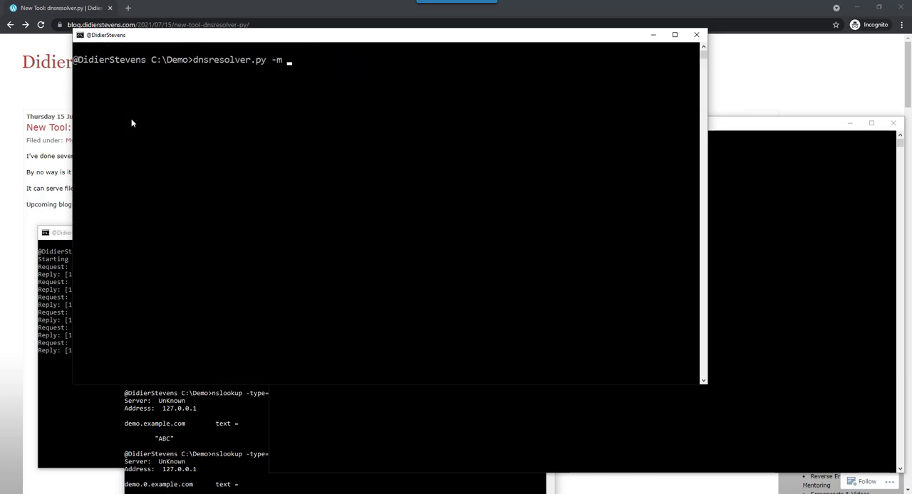
text(type)
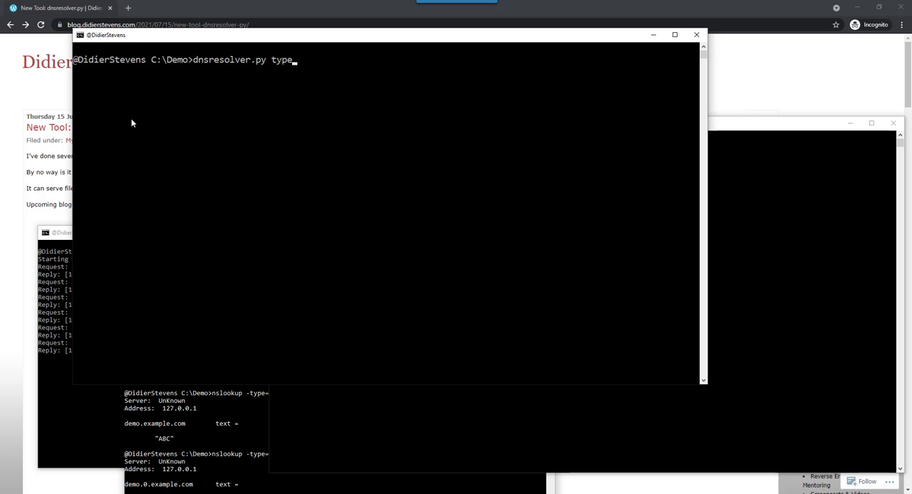
text(=resov)
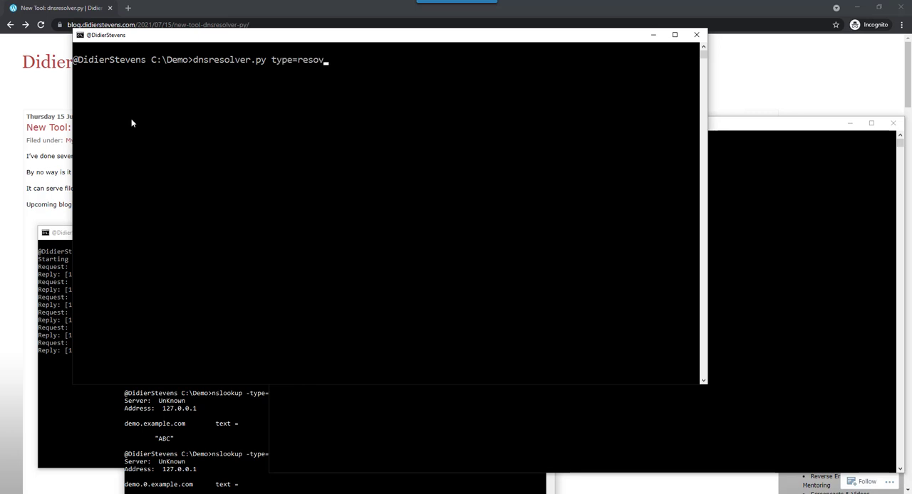
key(Backspace)
text(lve)
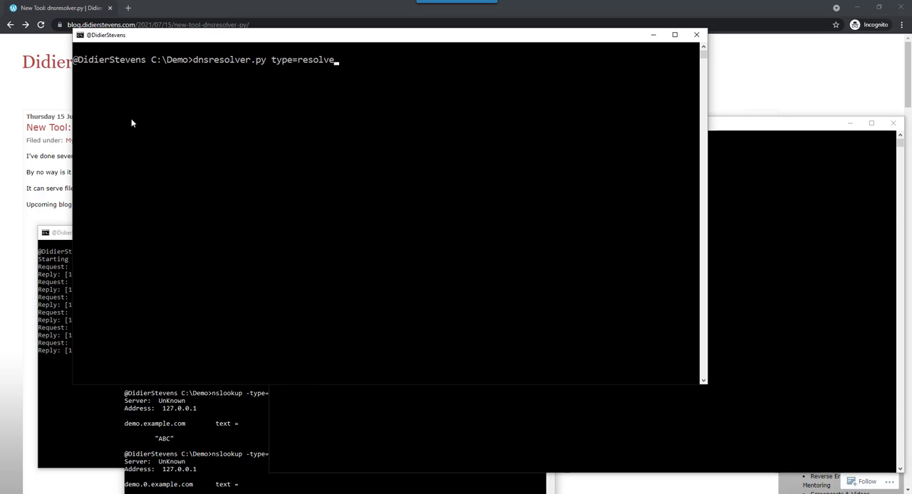
Step: Add label=hello and answer '. 60 IN A 1.2.3.4' to the resolve command
text(,)
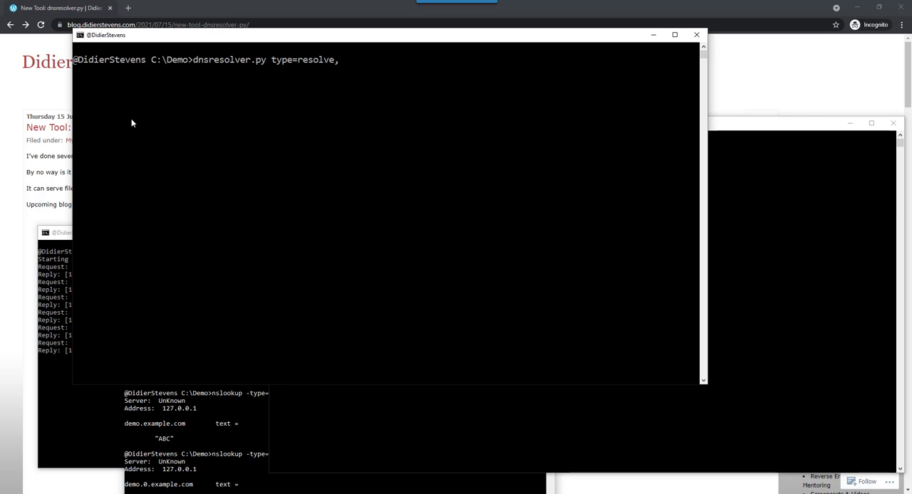
text(label)
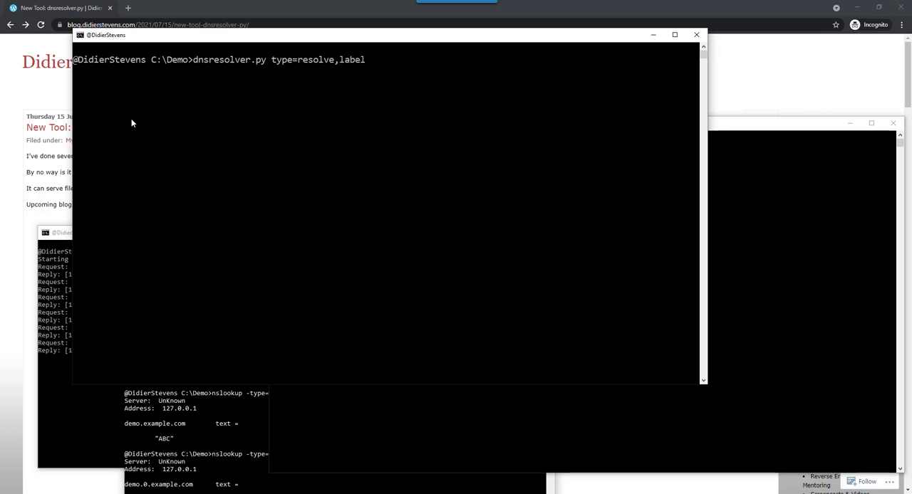
text(=h)
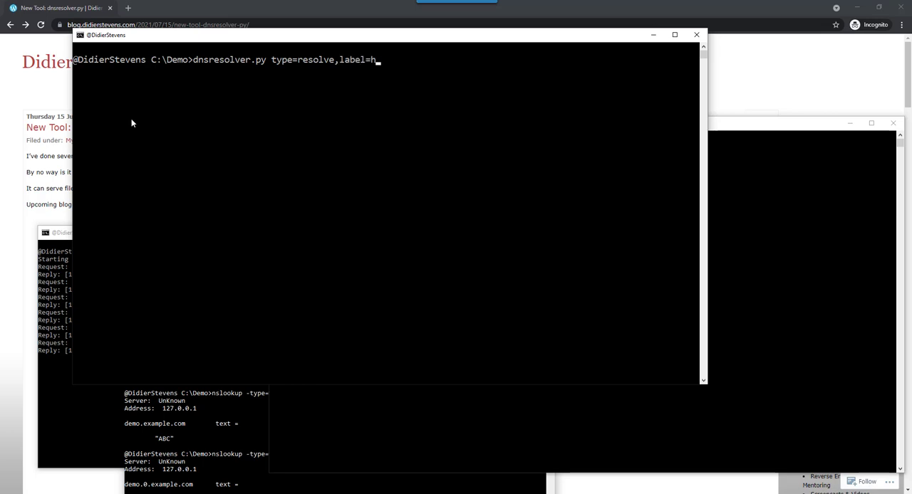
text(ello,)
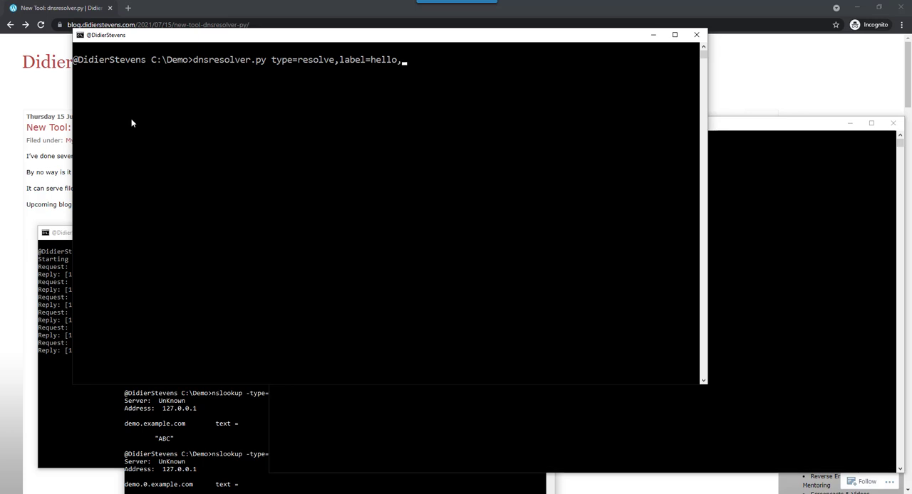
text(answer)
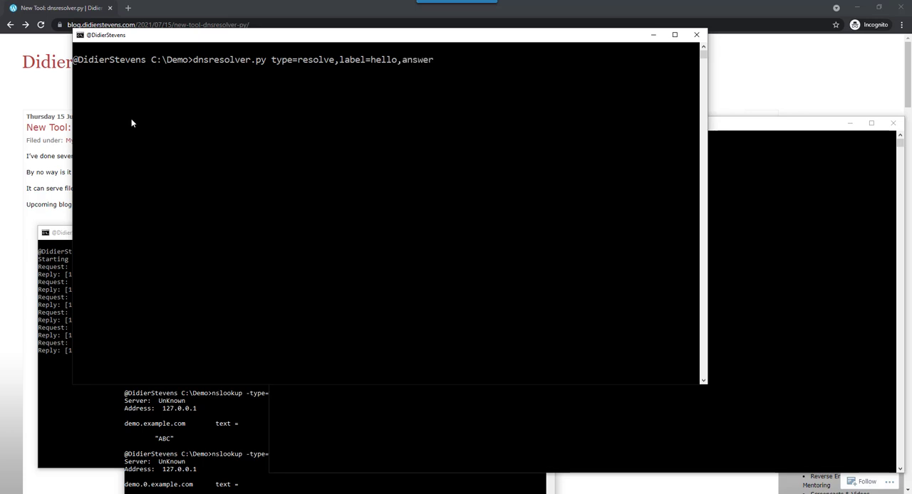
text(=)
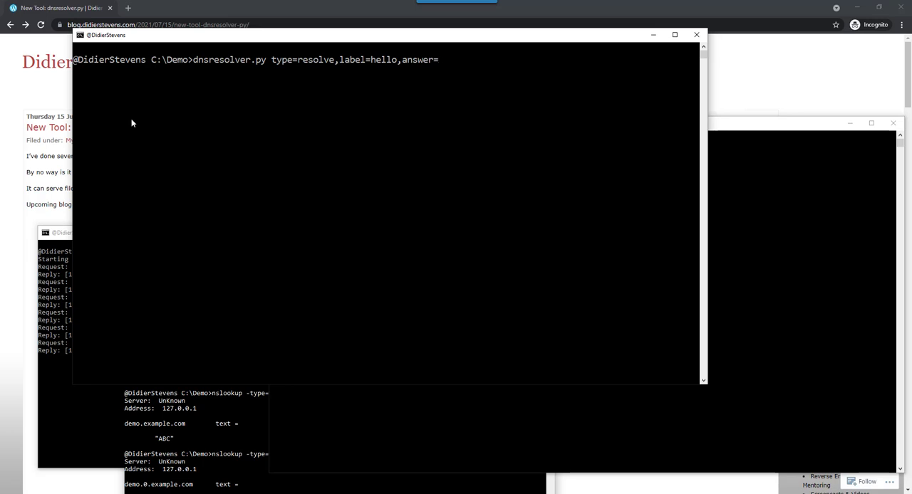
text(.)
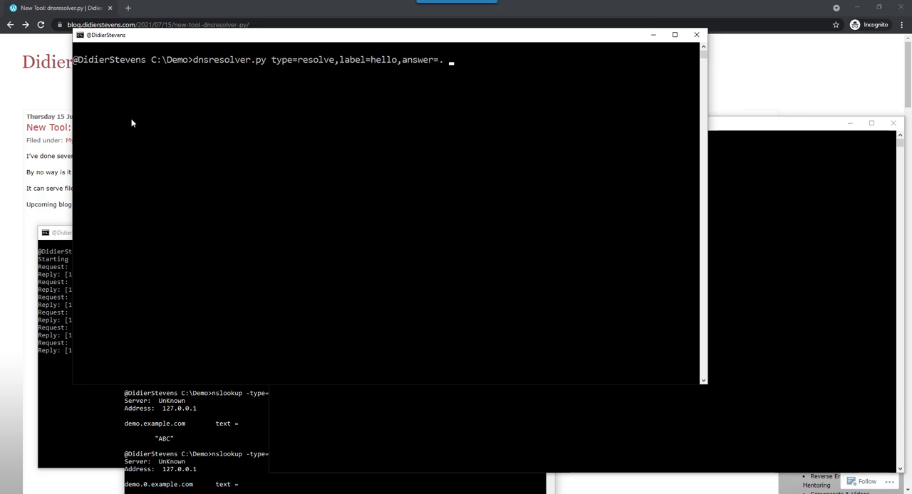
text(6)
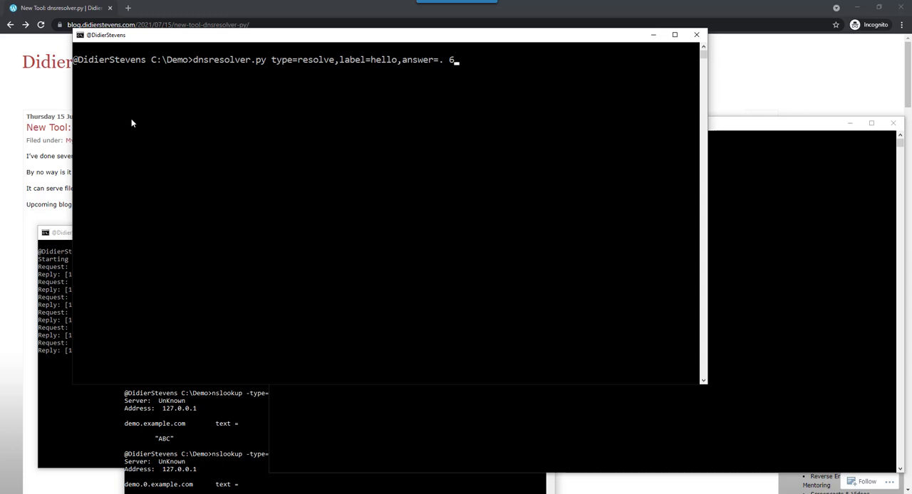
text(0)
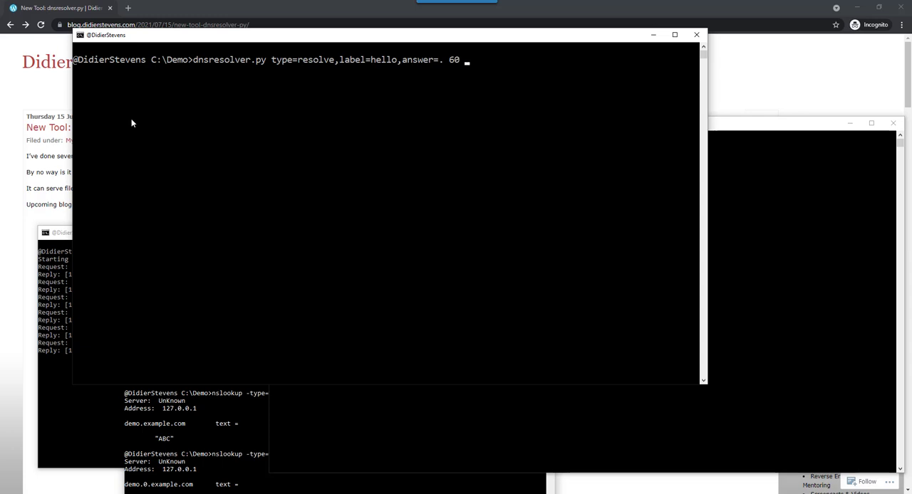
text(IN A)
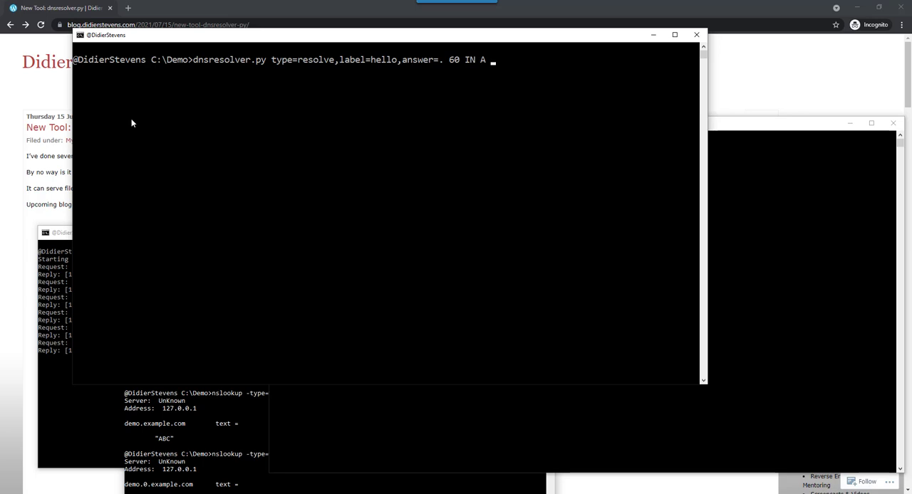
text(1.)
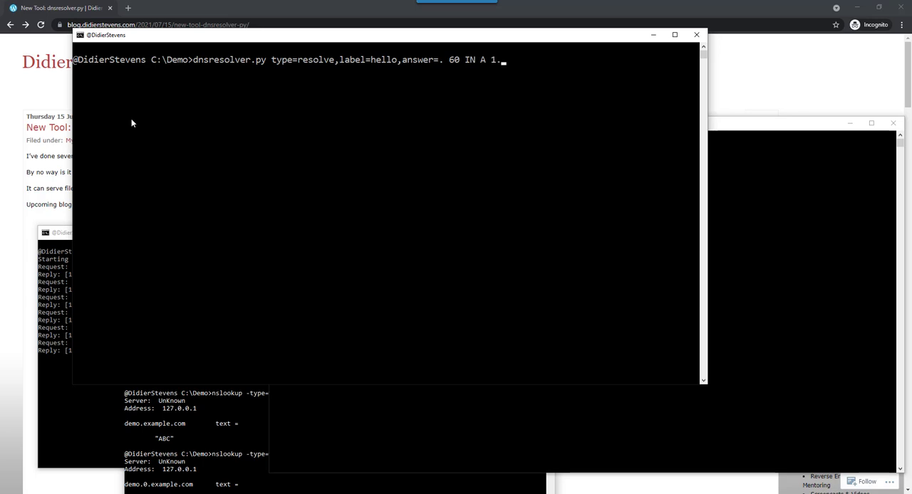
text(2.3.4)
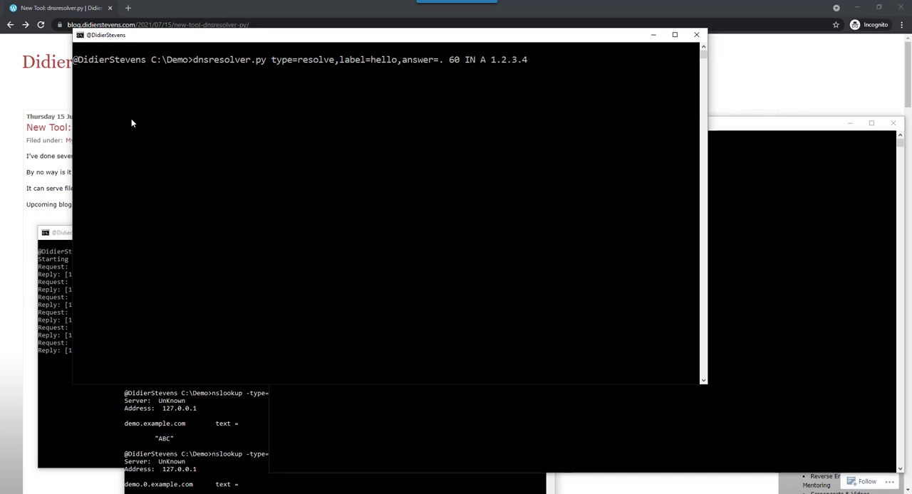
mouse_move(469, 67)
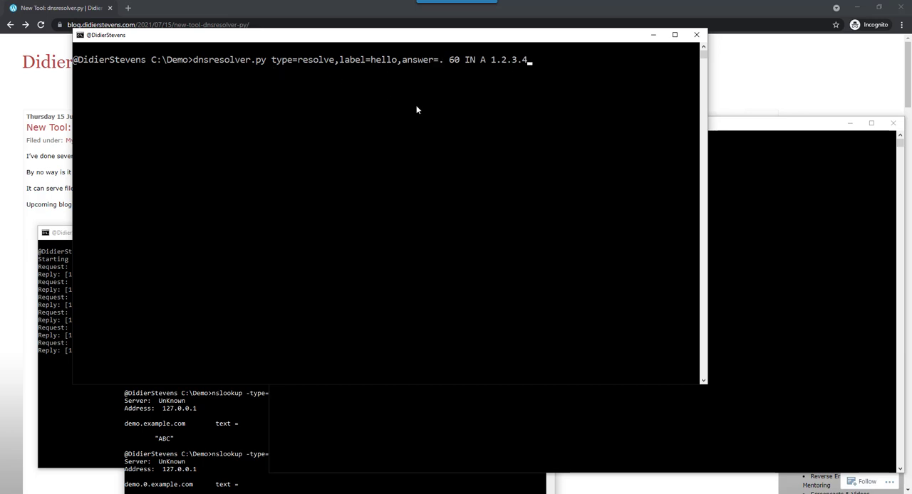
mouse_move(413, 62)
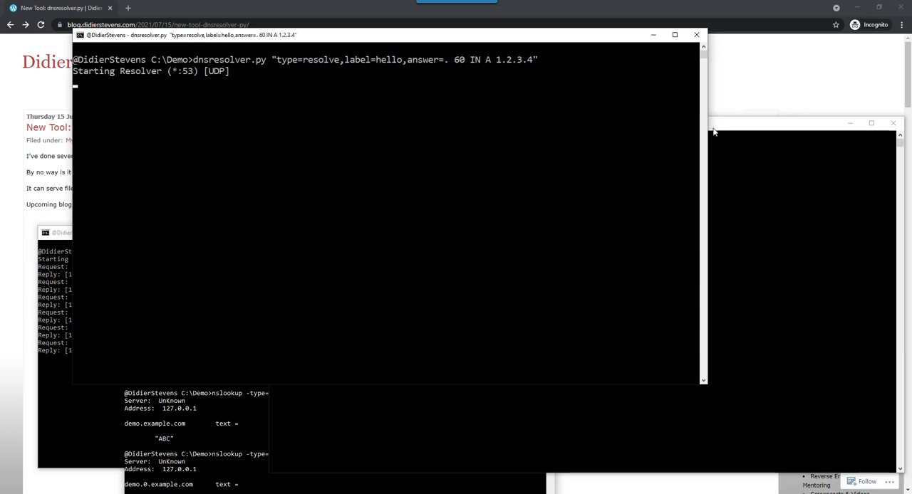
mouse_move(725, 128)
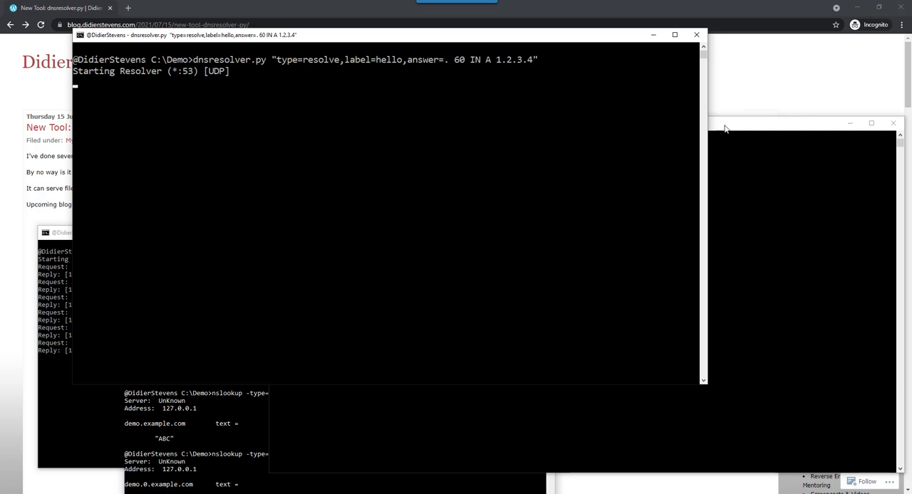
mouse_move(404, 66)
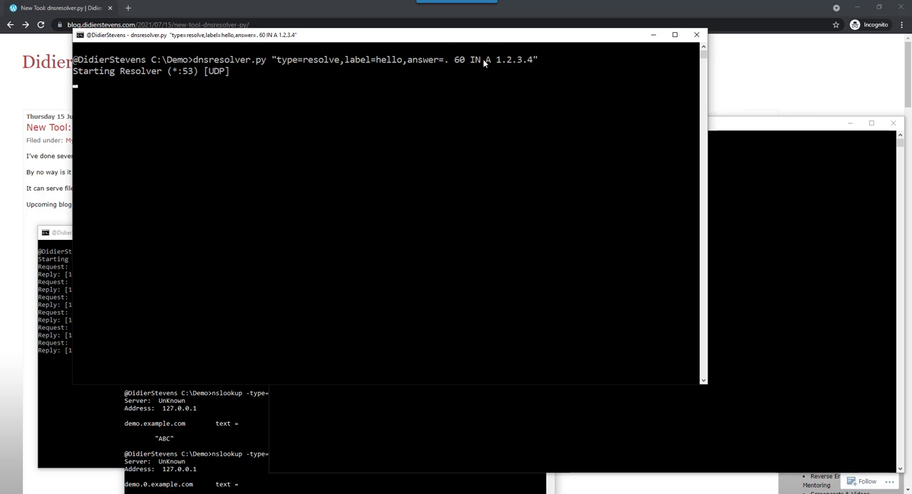
mouse_move(488, 64)
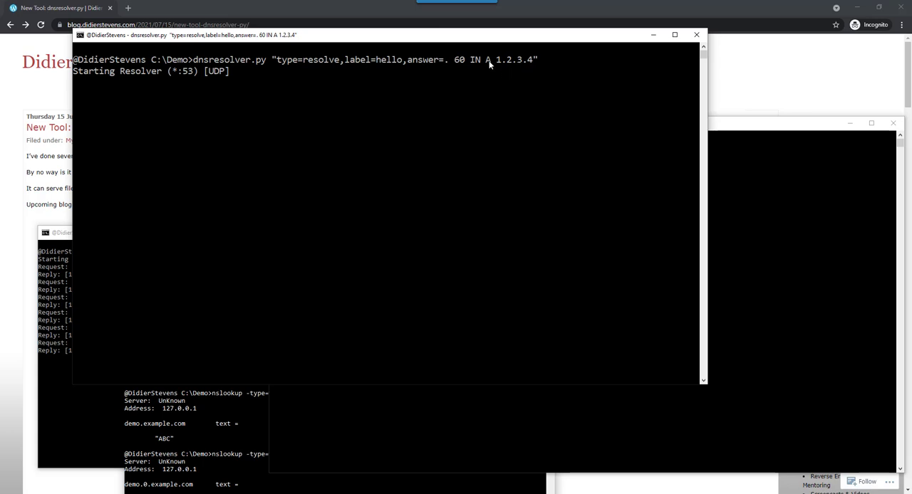
mouse_move(748, 128)
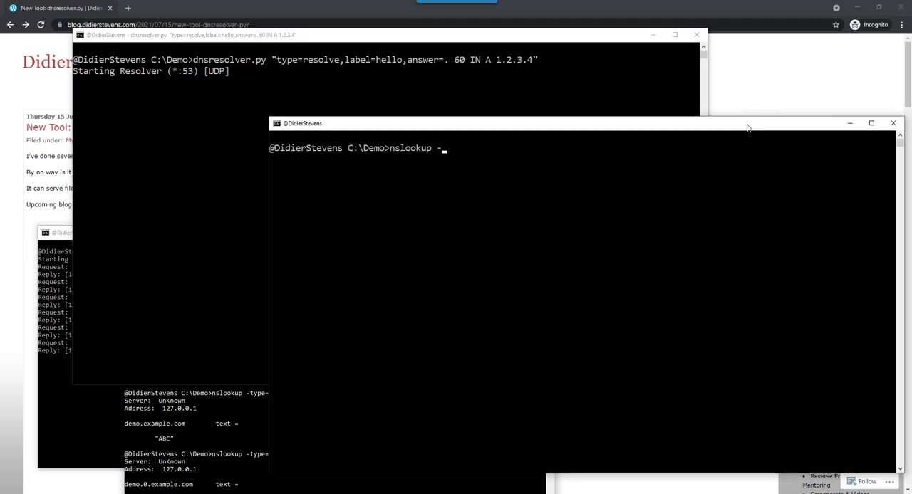
Step: Look up the A record for hello against 127.0.0.1, returning 1.2.3.4
text(type=a)
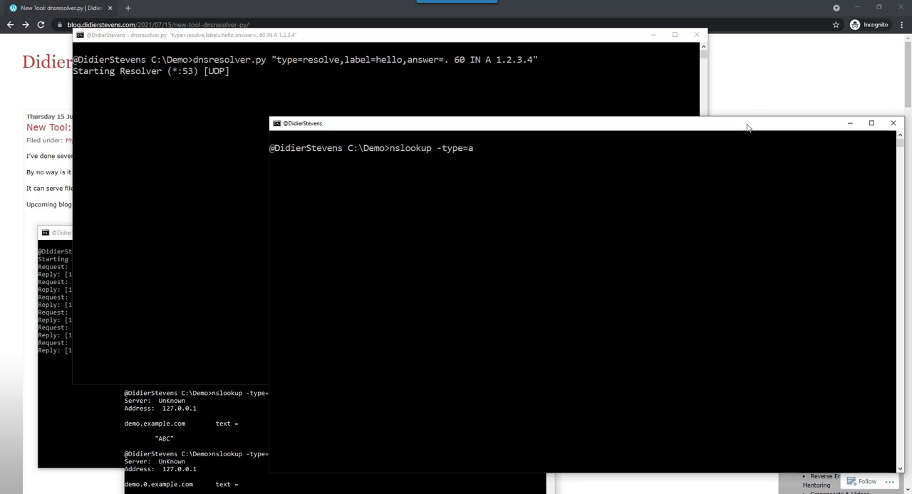
text(hello)
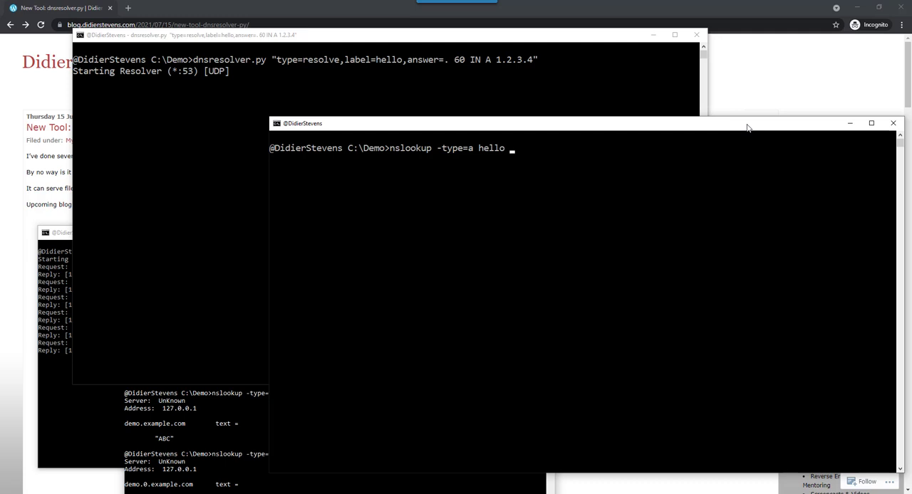
text(127.0.0.1)
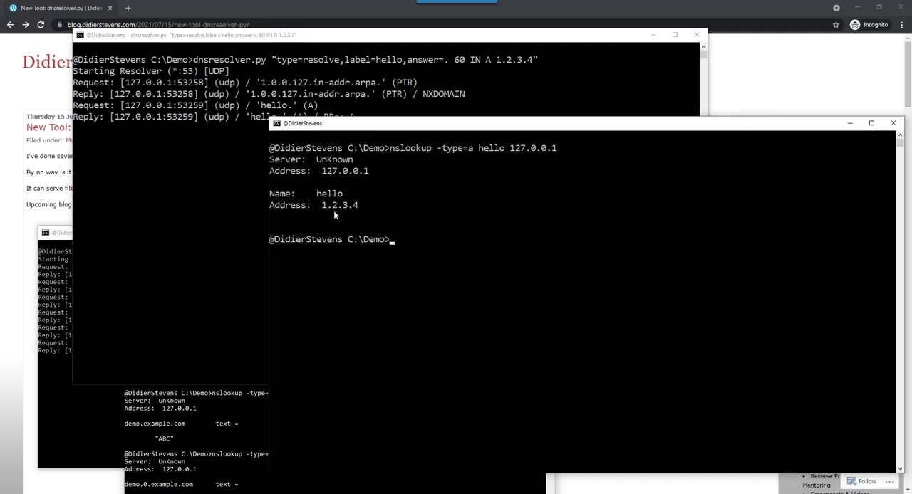
Step: Query hello and hello.com. against 127.0.0.1, then clear the screen
text(nslookup -type=a hello 127.0.0.1)
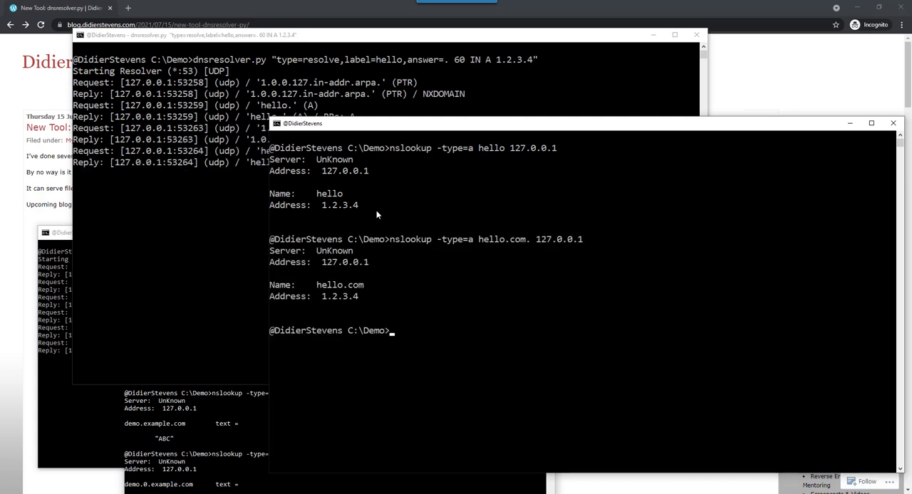
text(nslookup -type=a hello.com. 127.0.0.1)
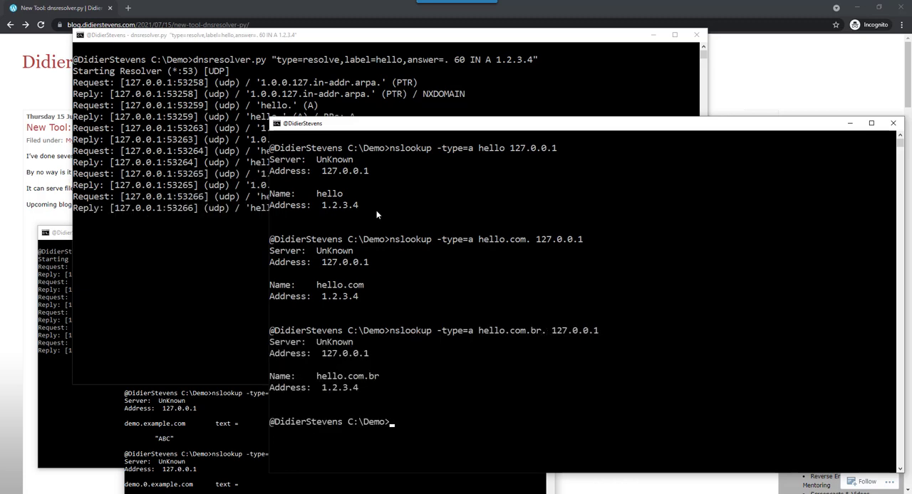
mouse_move(495, 331)
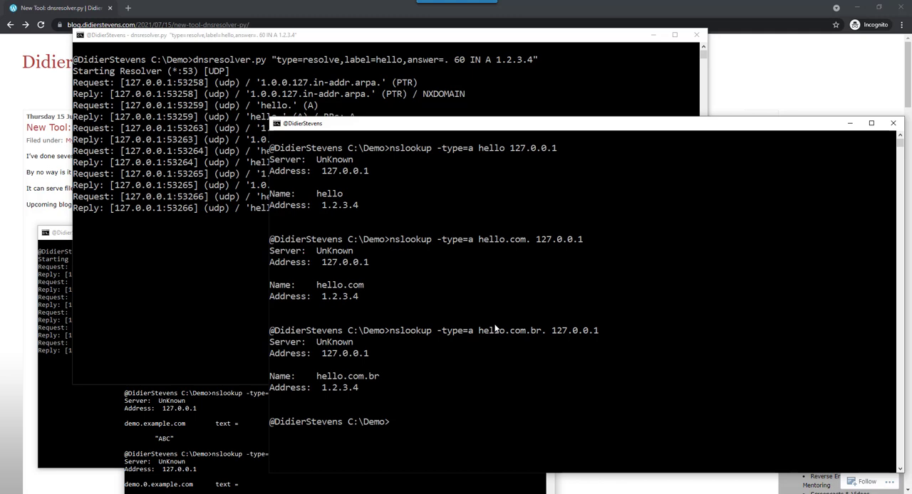
mouse_move(510, 326)
text(nslookup -type=a www.hello.com.br. 127.0.0.1)
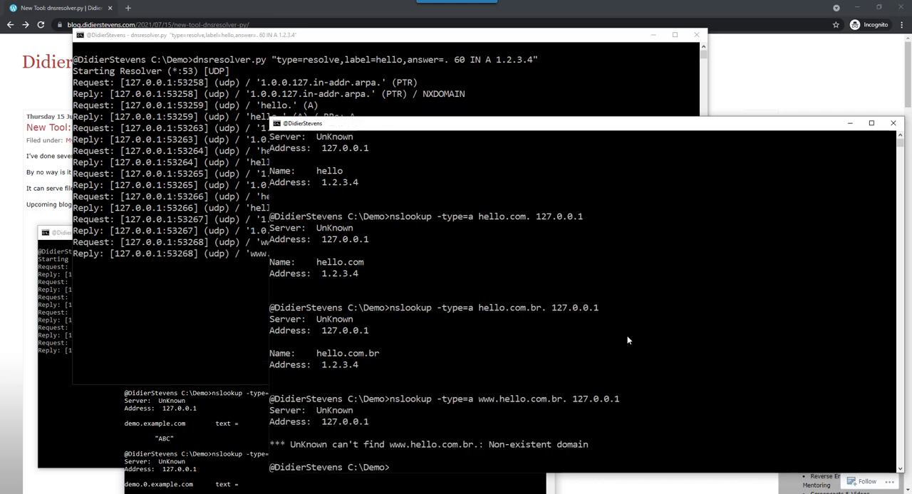
text(cls)
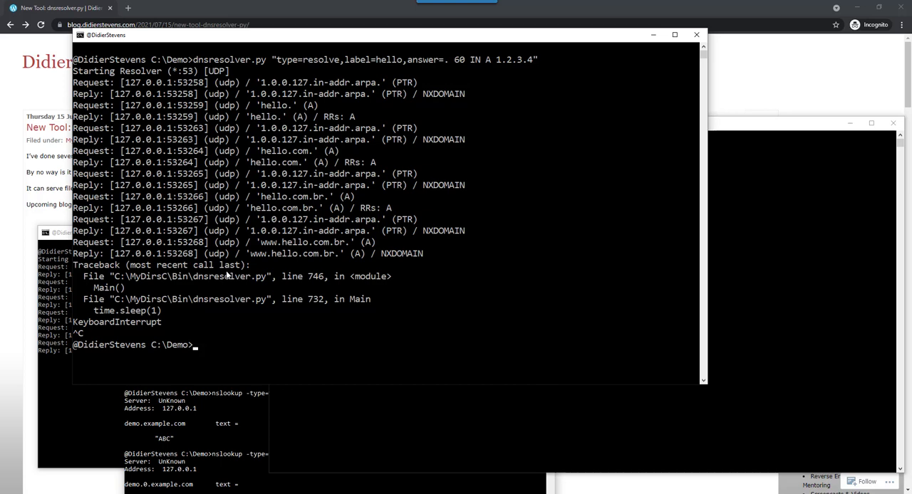
Step: Restart dnsresolver.py for label roundrobin with A answers 1.2.3.4 and 2.3.4.5
text(cls)
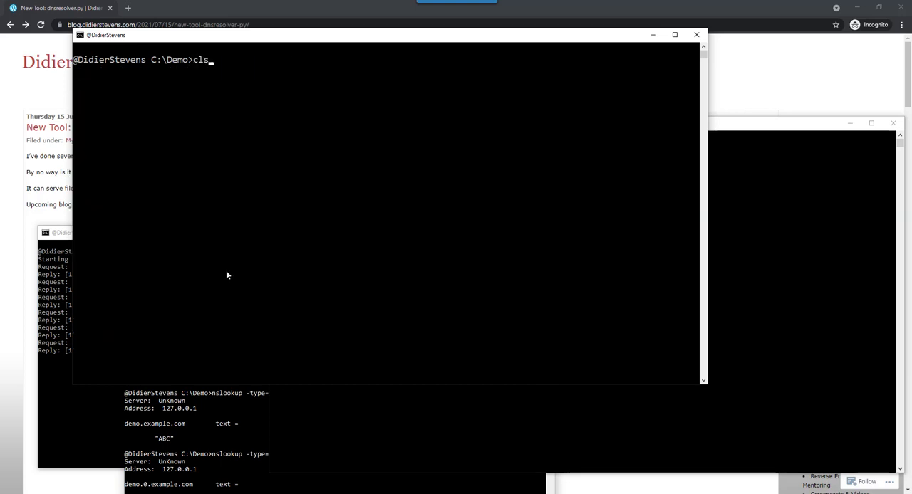
text(dnsresolver.py "type=resolve,label=hello,answer=. 60 IN A 1.2.3.4")
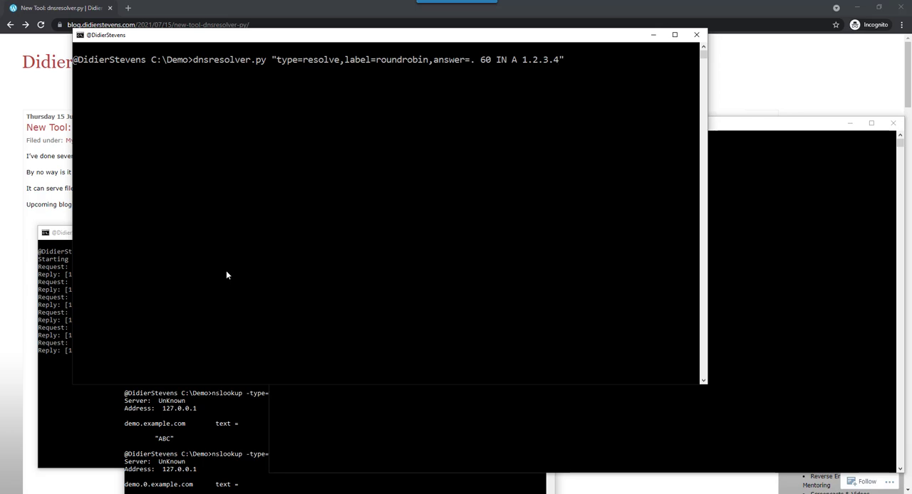
text(;.)
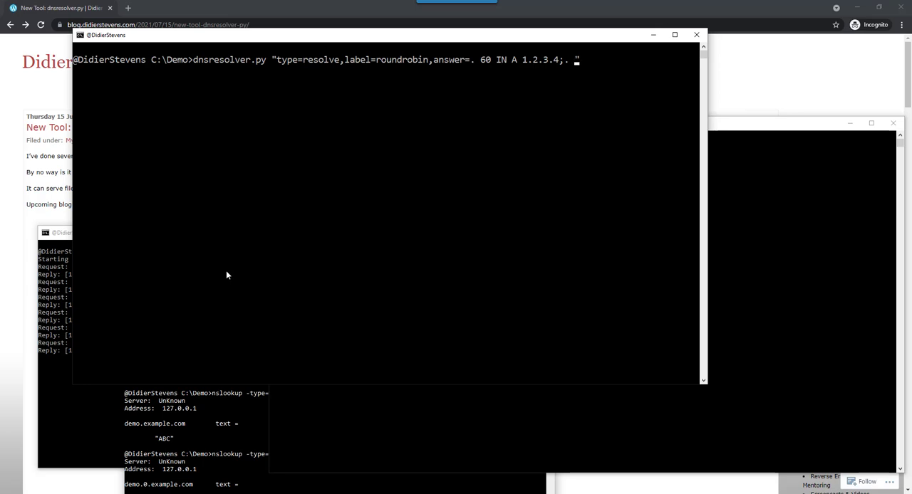
text(60 IN A)
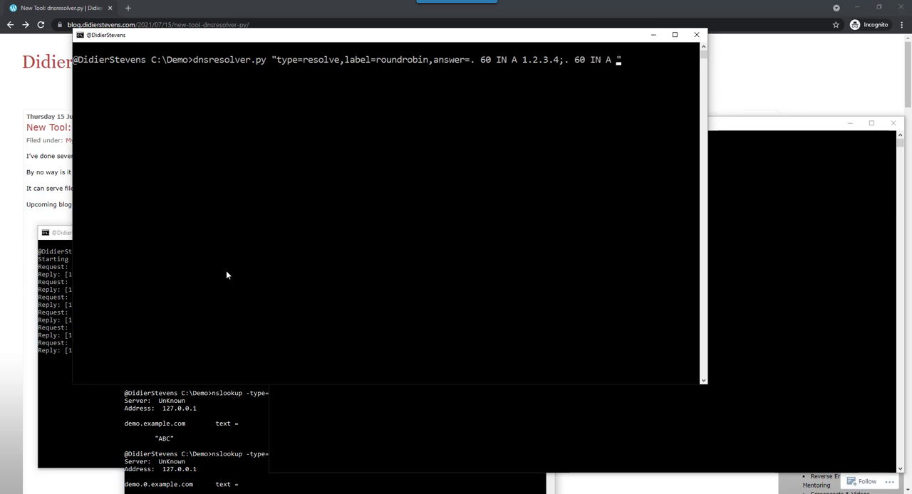
text(2.3.4.5")
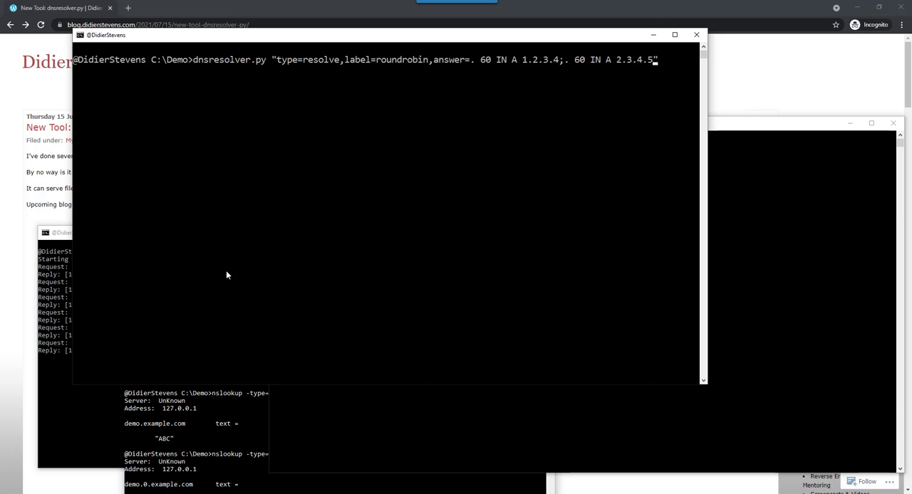
mouse_move(582, 73)
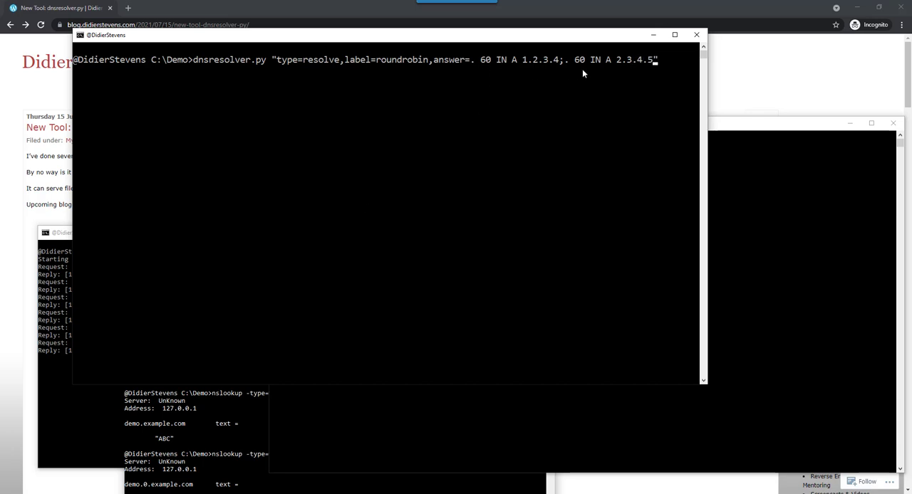
mouse_move(632, 56)
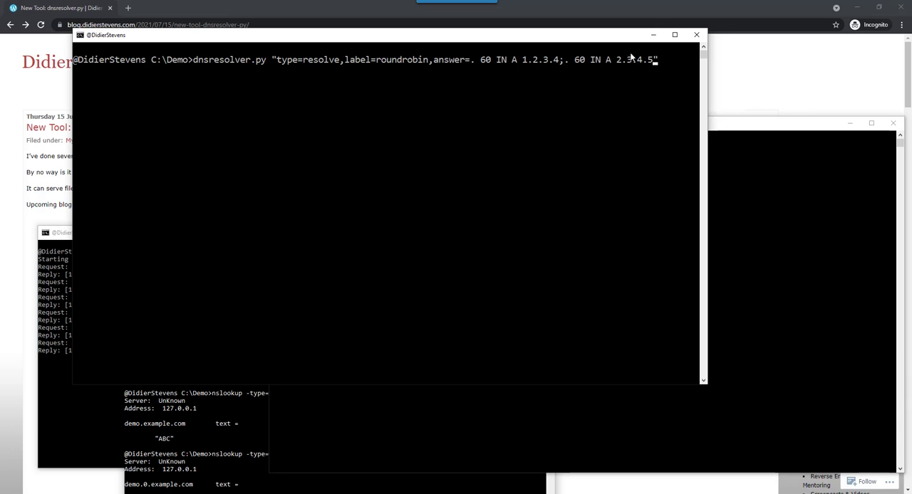
mouse_move(653, 104)
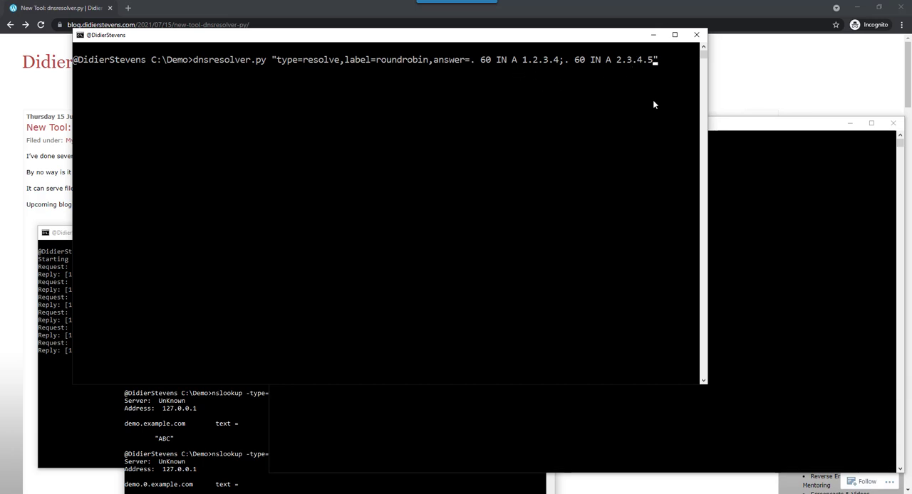
key(enter)
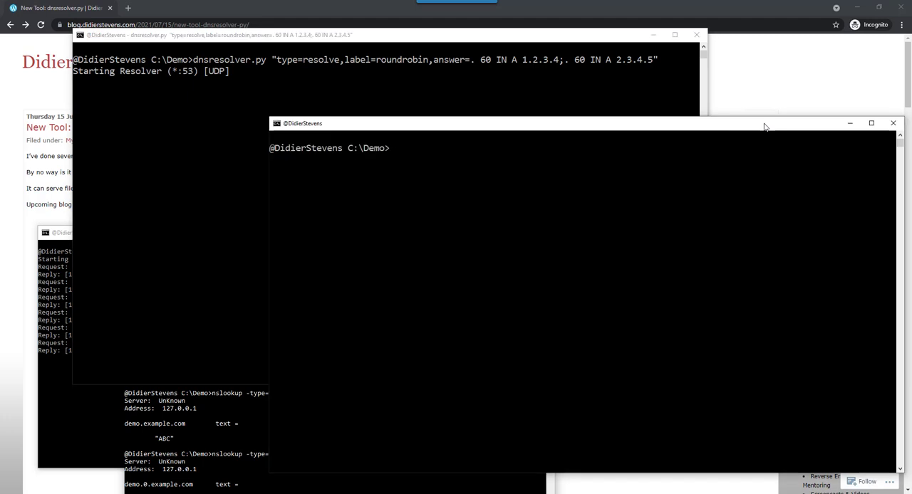
Step: Query roundrobin.example.com. against 127.0.0.1 repeatedly, getting 1.2.3.4 then 2.3.4.5
text(nslookup)
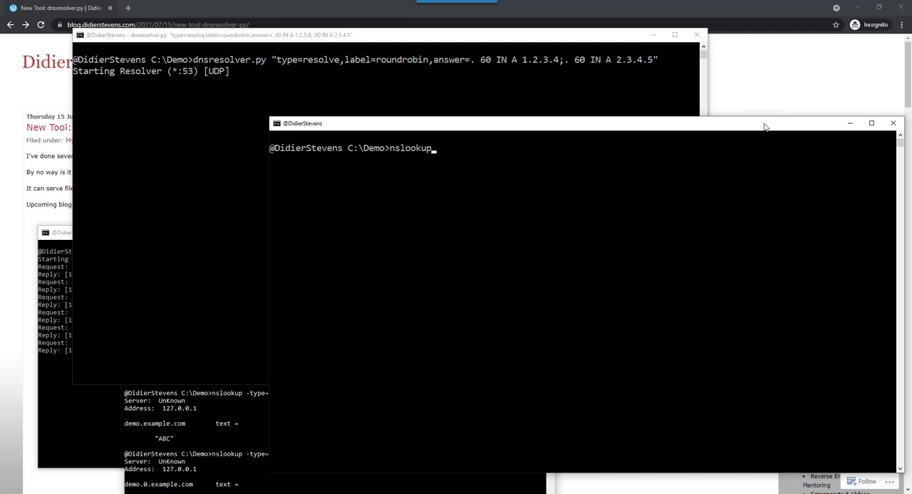
text(-type=)
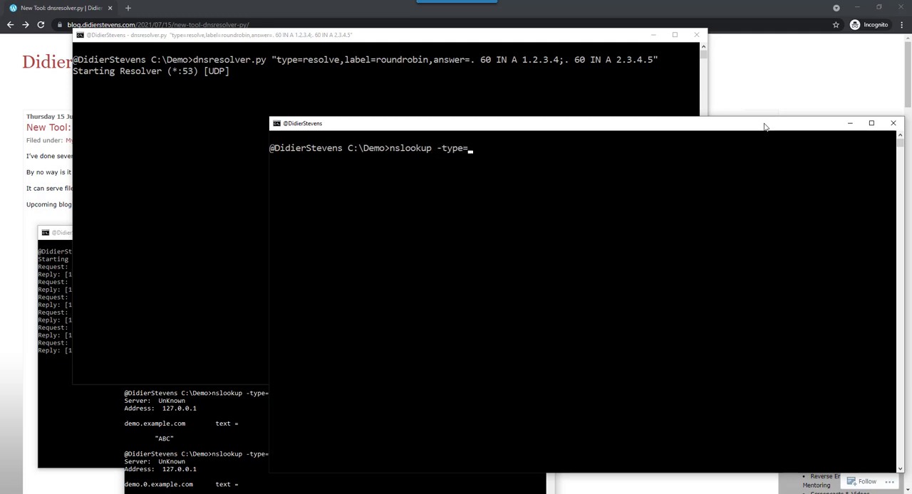
text(a)
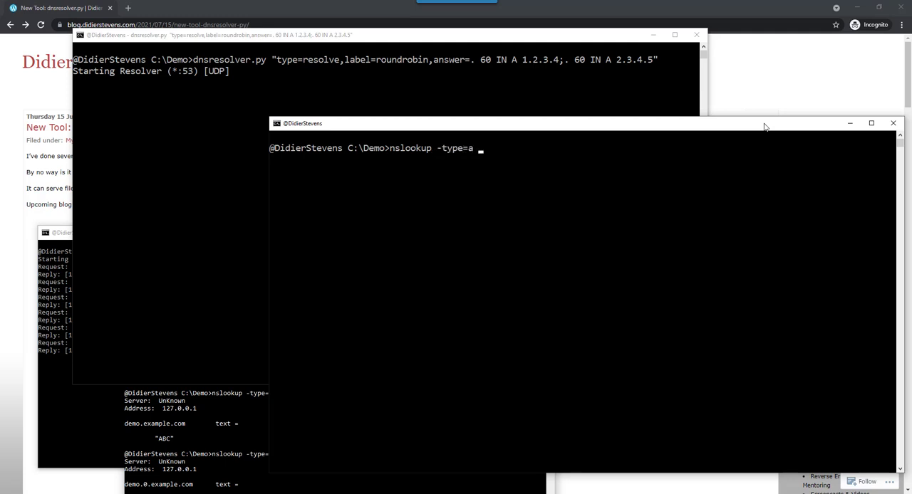
text(roundrobin.exa)
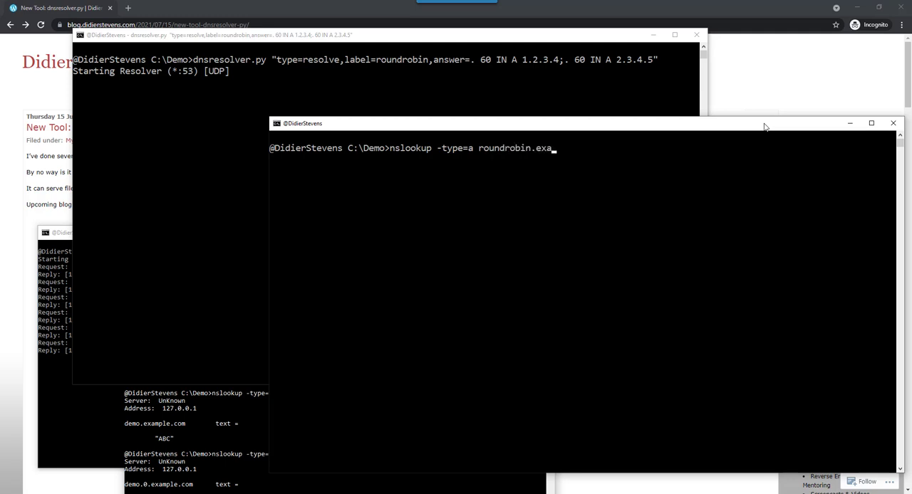
text(mple.com)
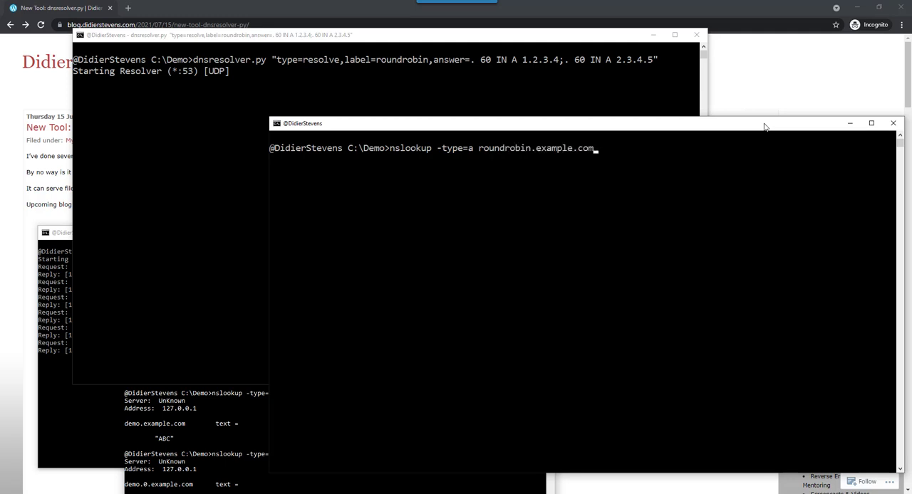
text(12)
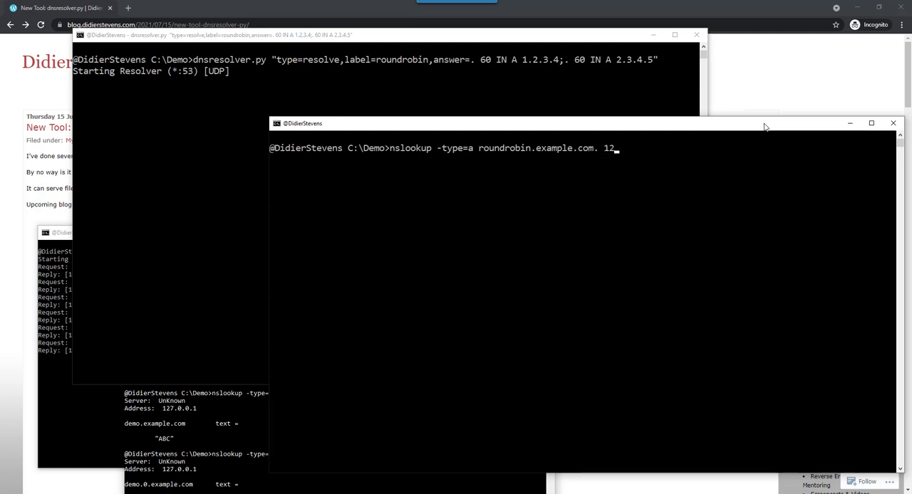
text(7.0.0.1)
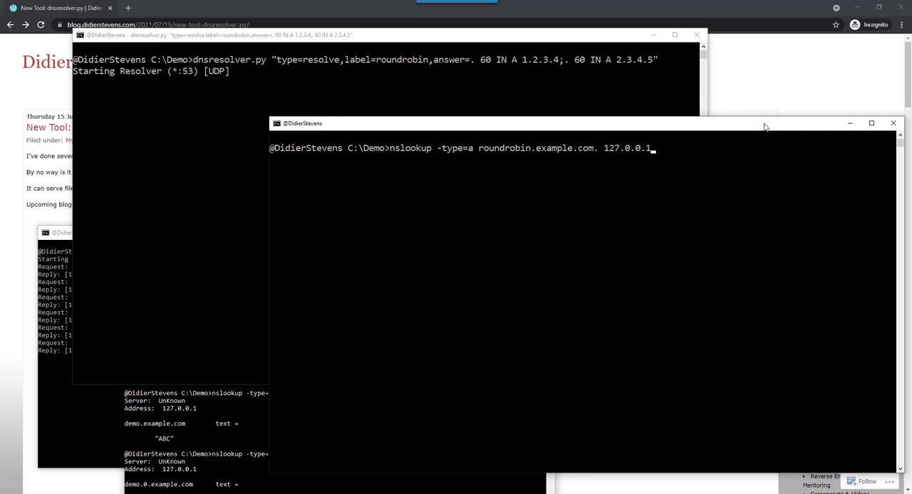
key(enter)
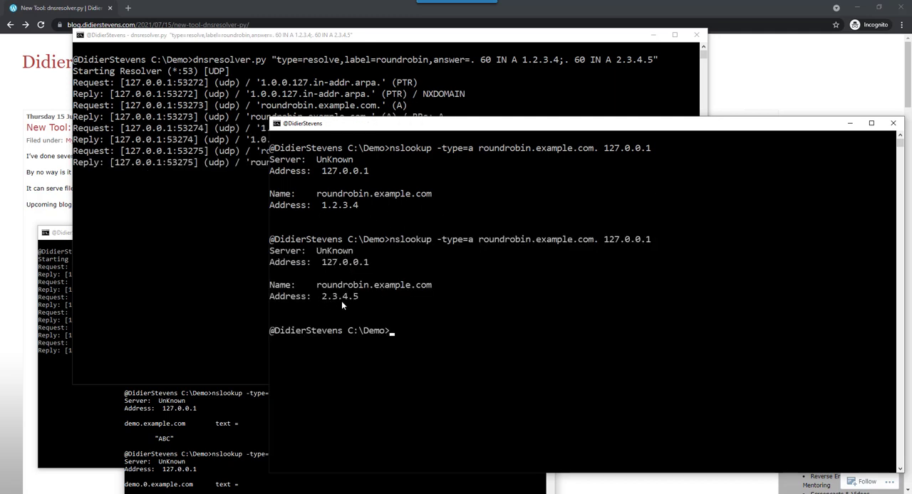
text(nslookup -type=a roundrobin.example.com. 127.0.0.1)
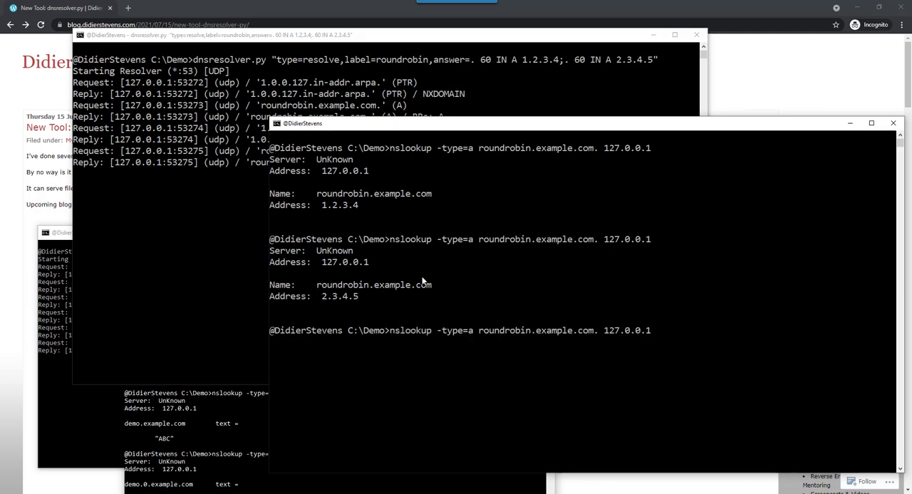